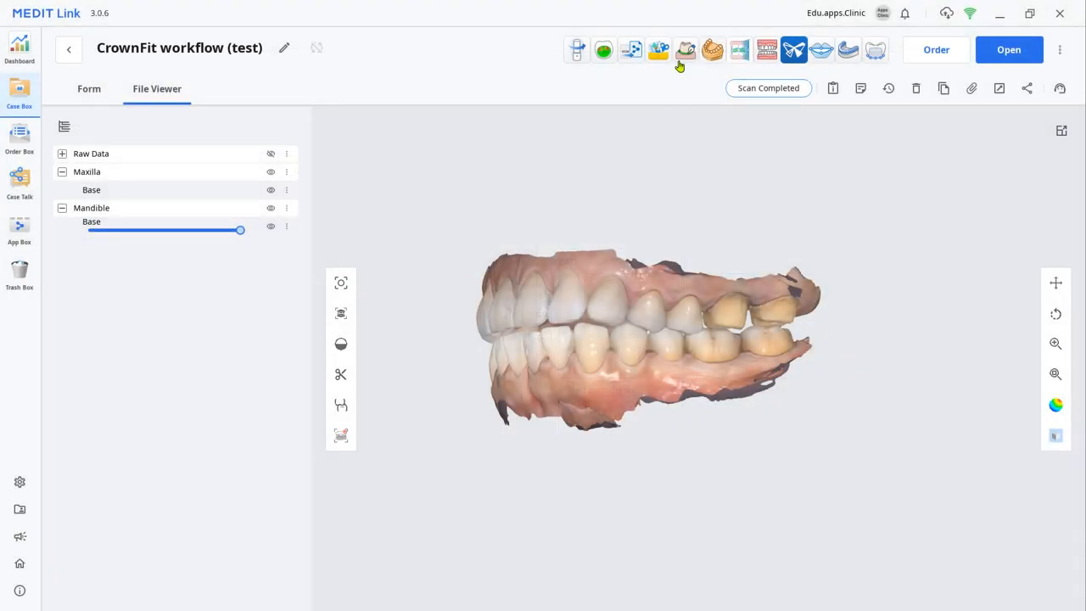
Step: Trace the margin line around the prepared tooth in the Margin Lines app
left_click(658, 49)
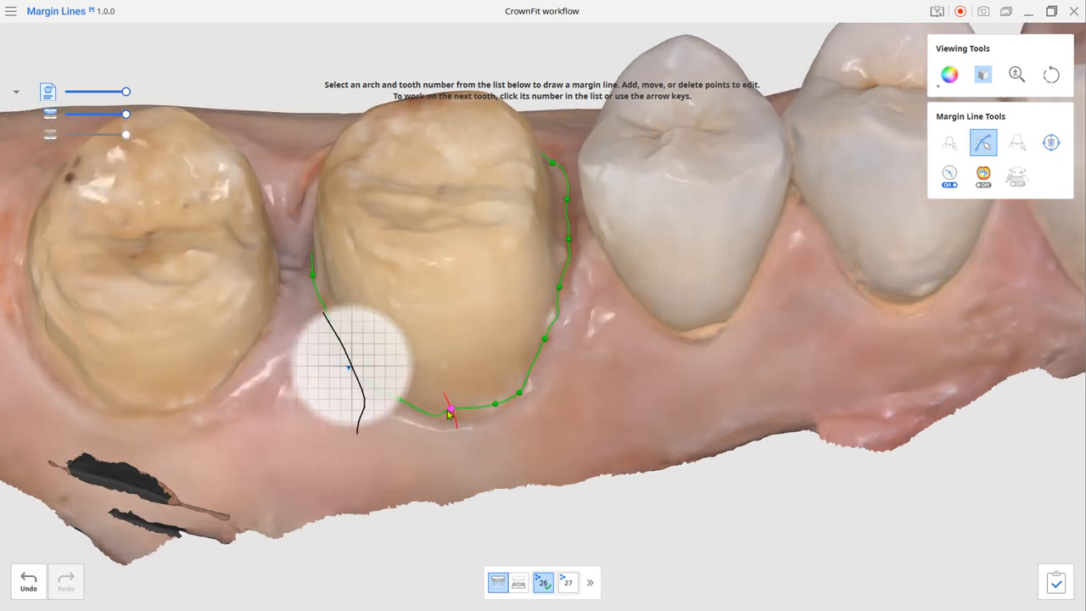
left_click_drag(448, 414, 306, 193)
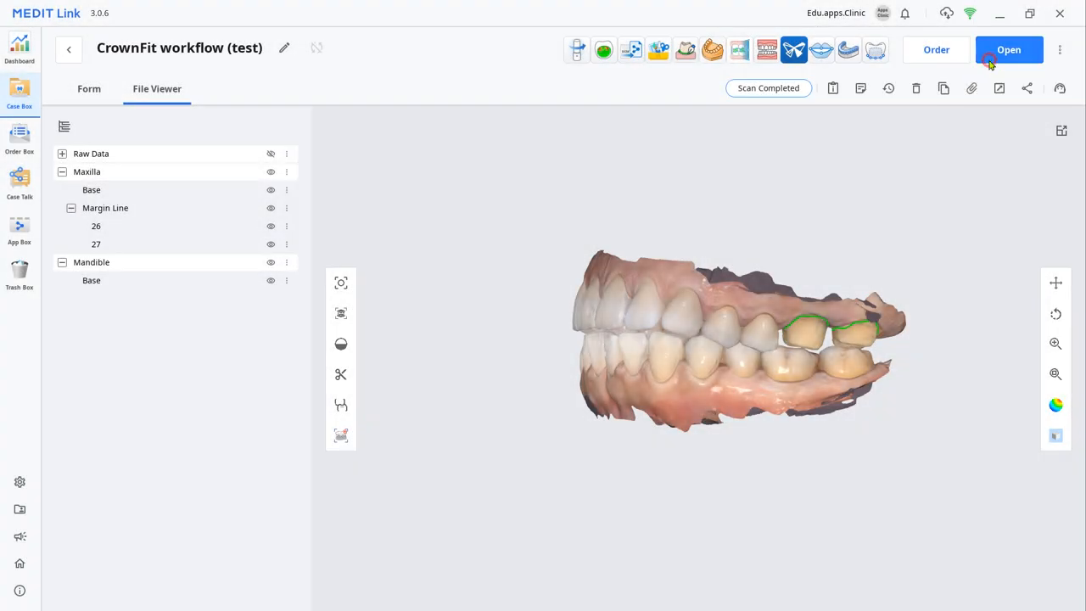
Step: Add the Additional Data stage in Stage Management and make it the active stage
left_click(1008, 50)
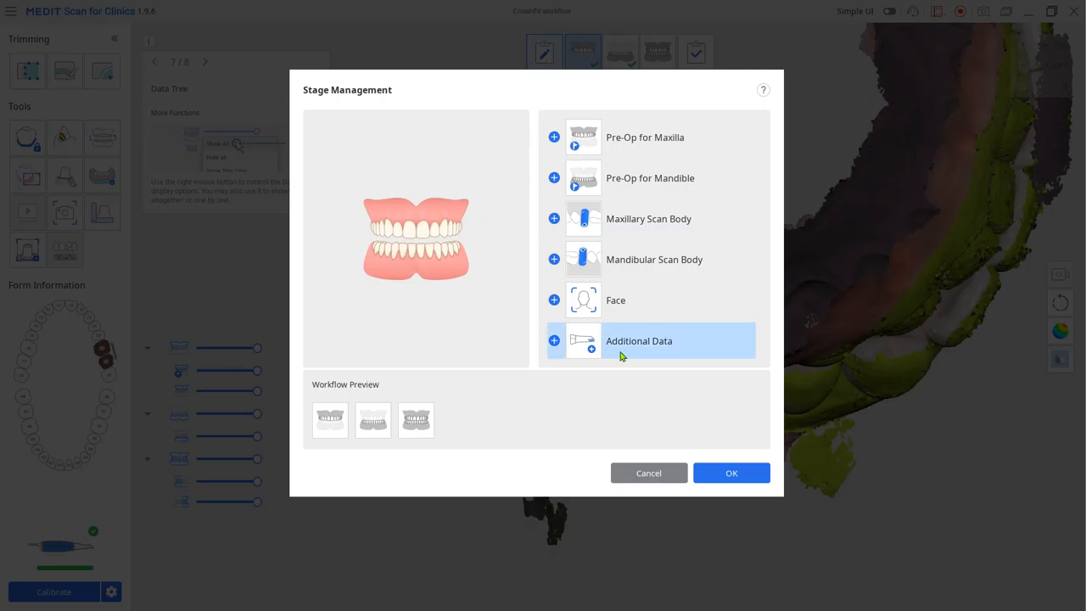
mouse_move(652, 357)
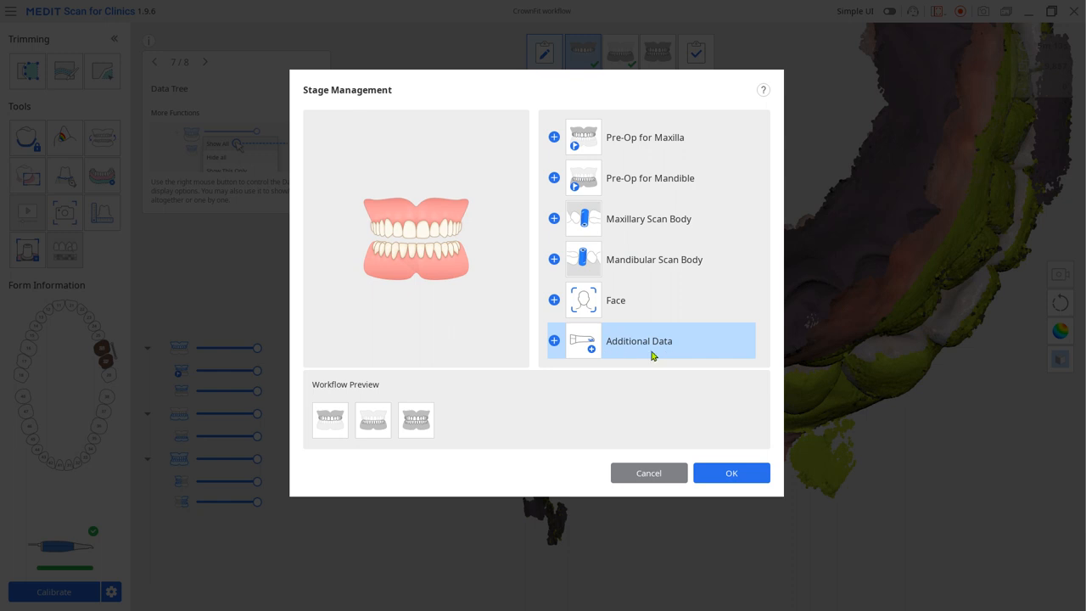
left_click(553, 339)
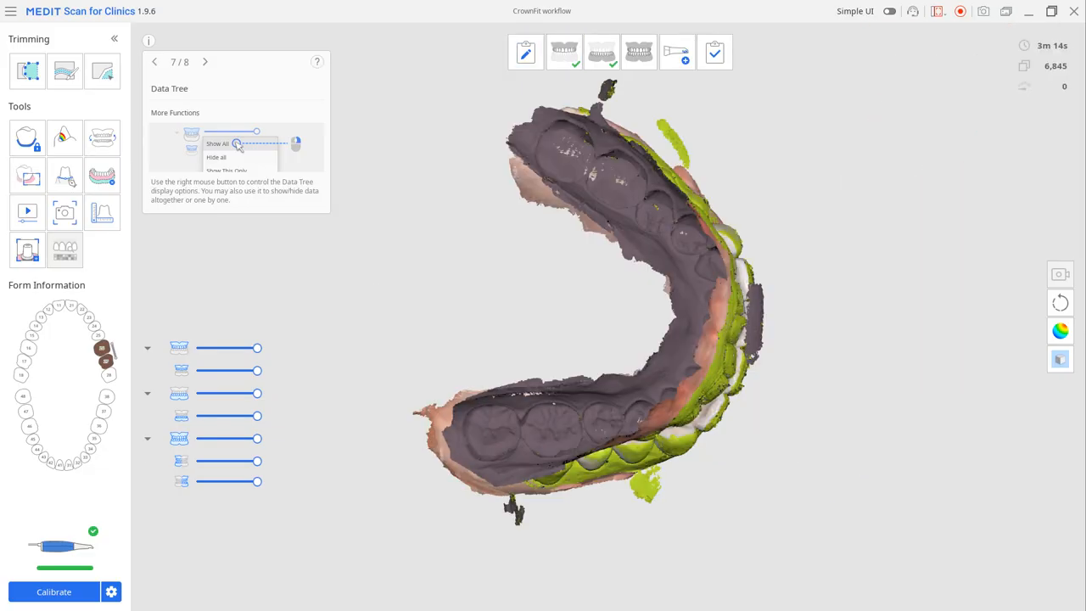
left_click(675, 51)
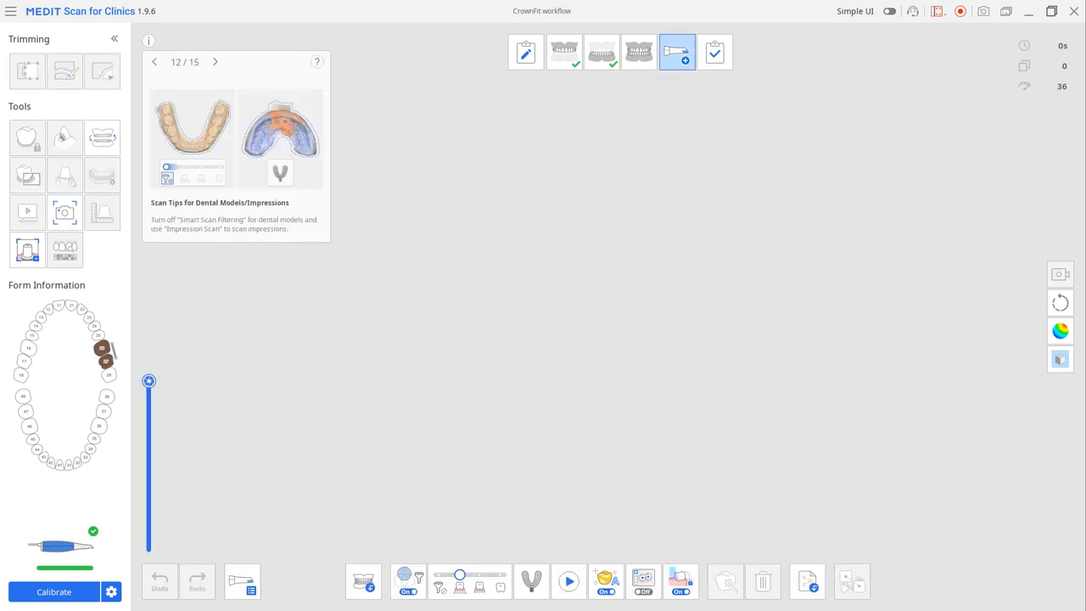
left_click(569, 580)
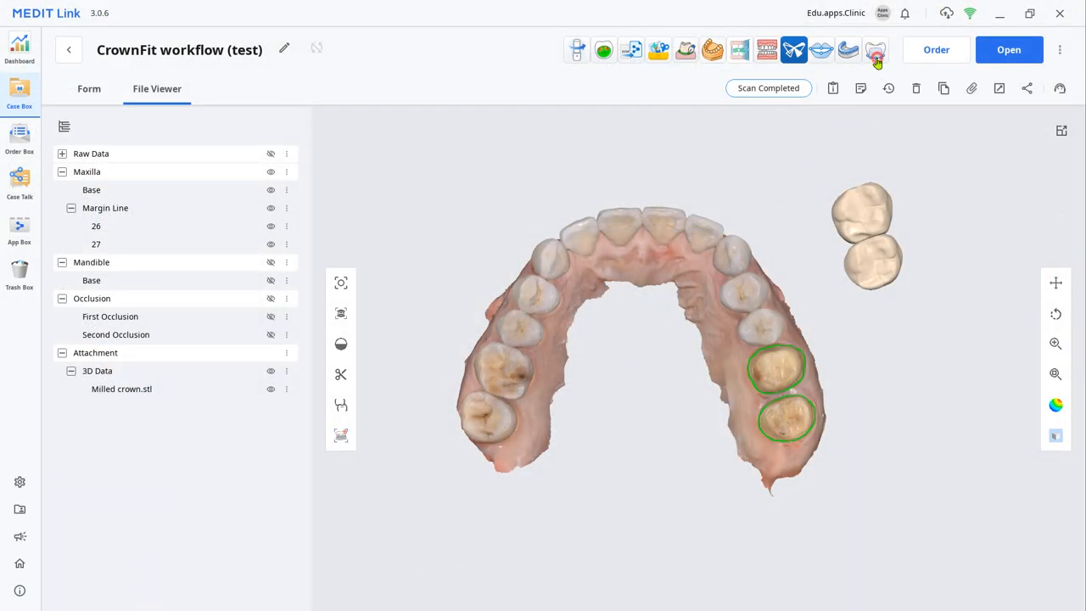
Step: Start a Quick Mode prepared-data case with maxilla and mandible base scans confirmed
left_click(876, 50)
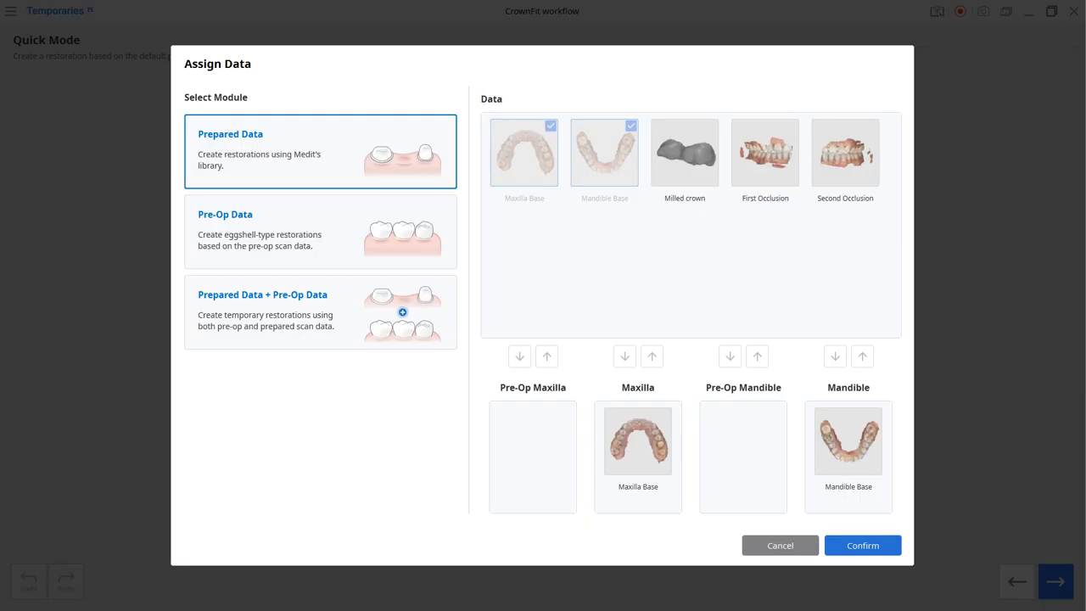
left_click(863, 545)
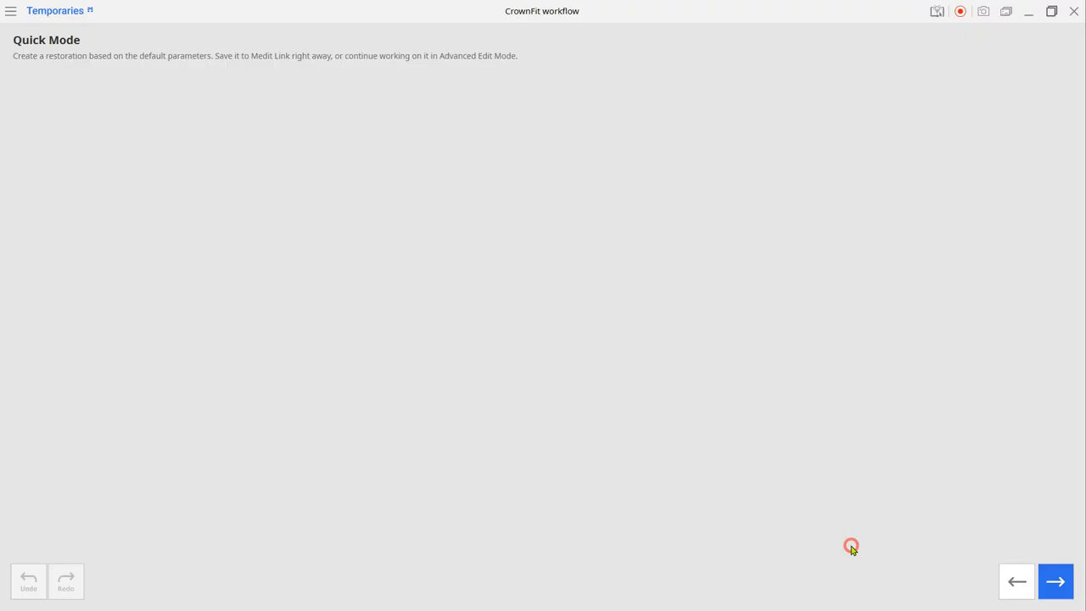
Step: Show the Inner Surface Default Settings with minimum and cement thickness in Settings
left_click(1055, 581)
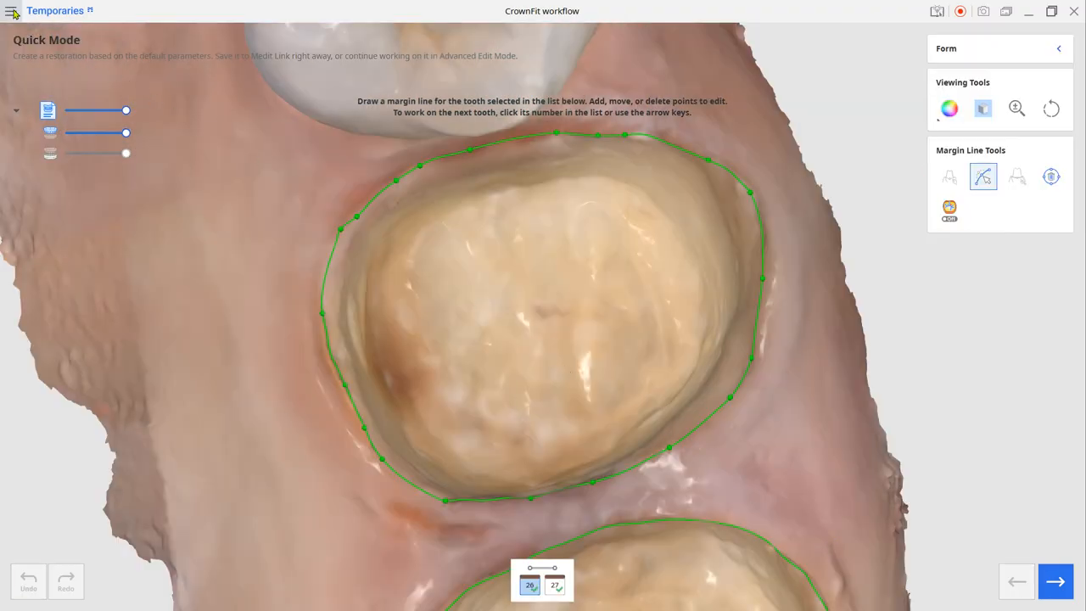
left_click(14, 10)
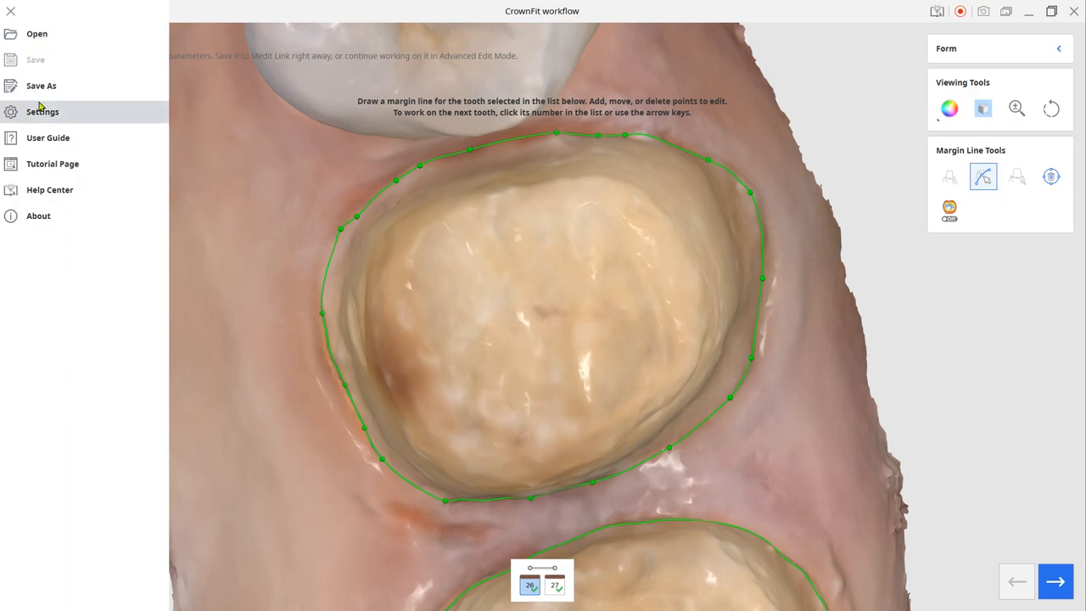
left_click(43, 112)
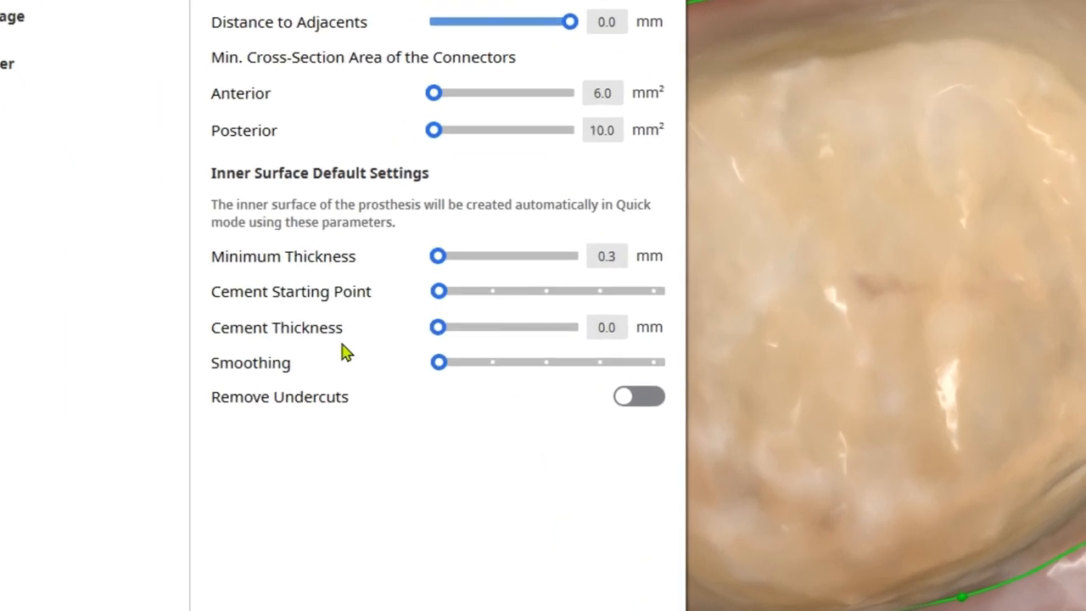
scroll("down", 3)
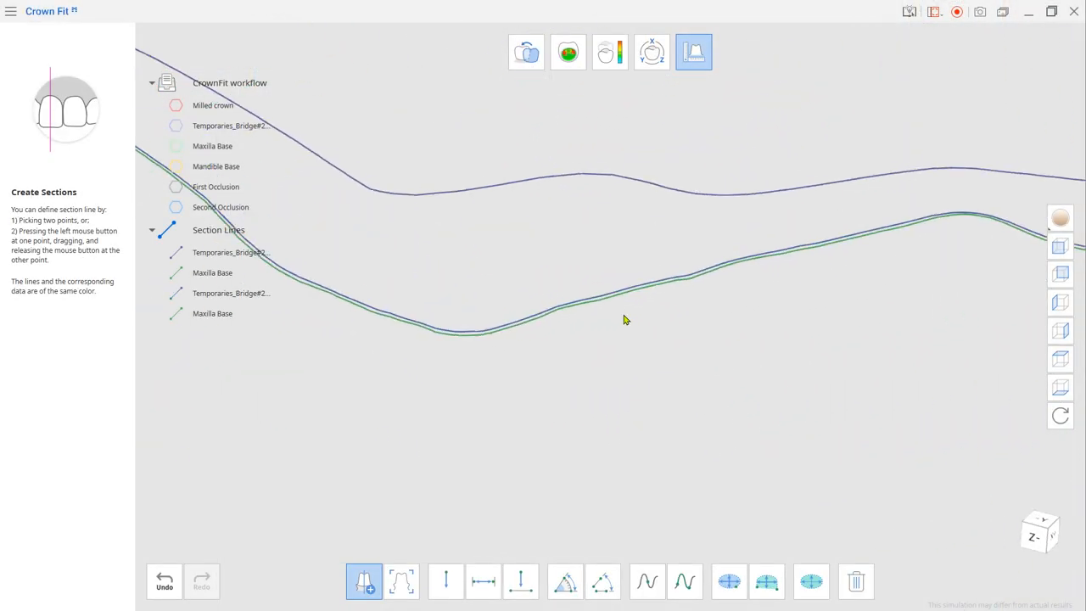
Step: Measure 0.022 mm between the crown and tooth section lines by two points
left_click(482, 581)
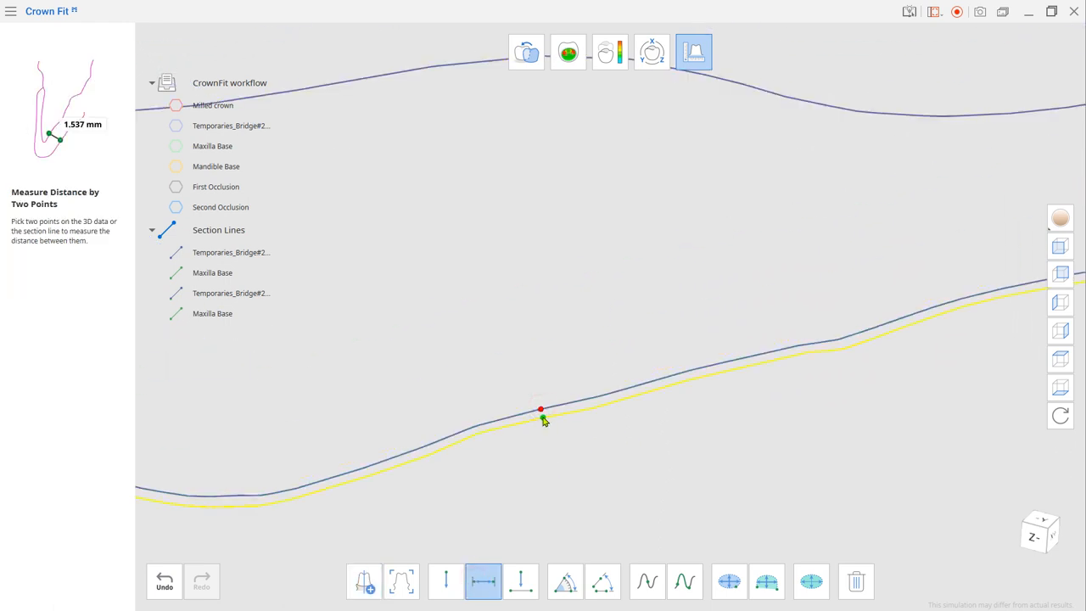
left_click(539, 409)
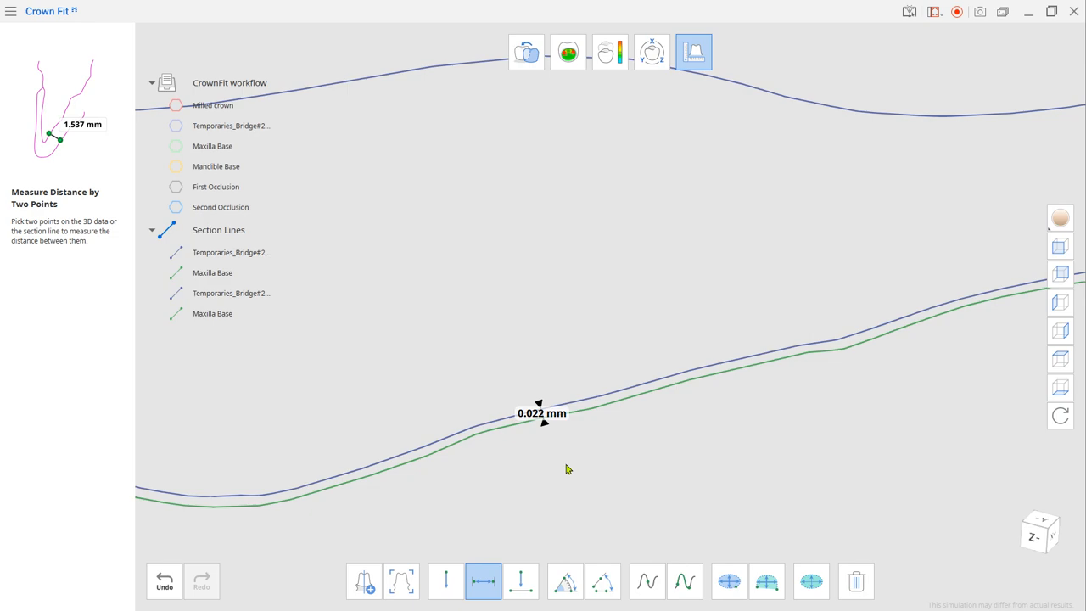
left_click(692, 51)
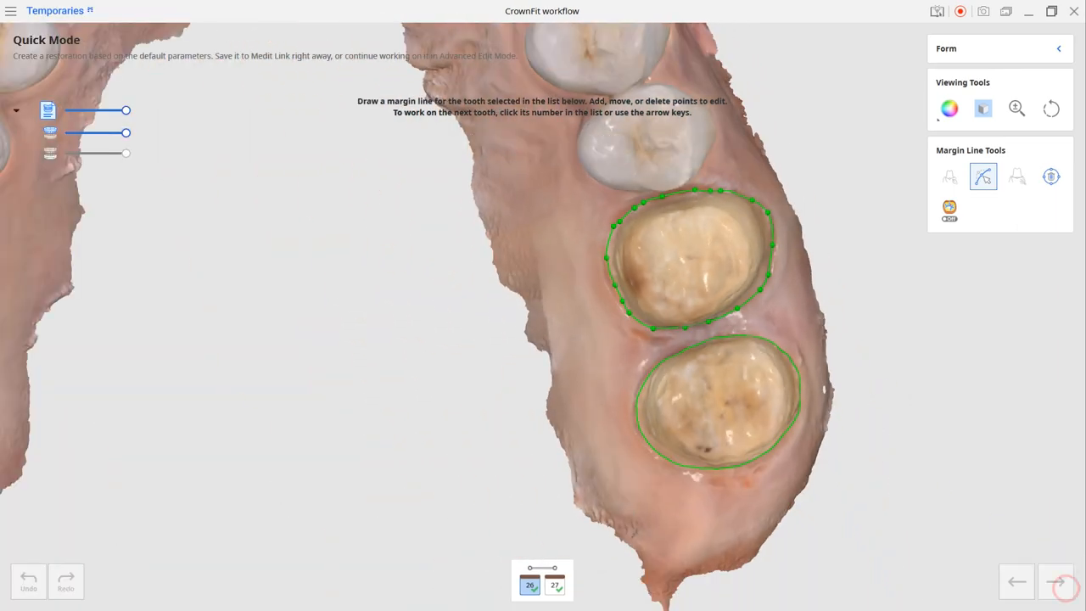
Step: Save the bridge design as project 'CrownFit workflow'
left_click(1055, 581)
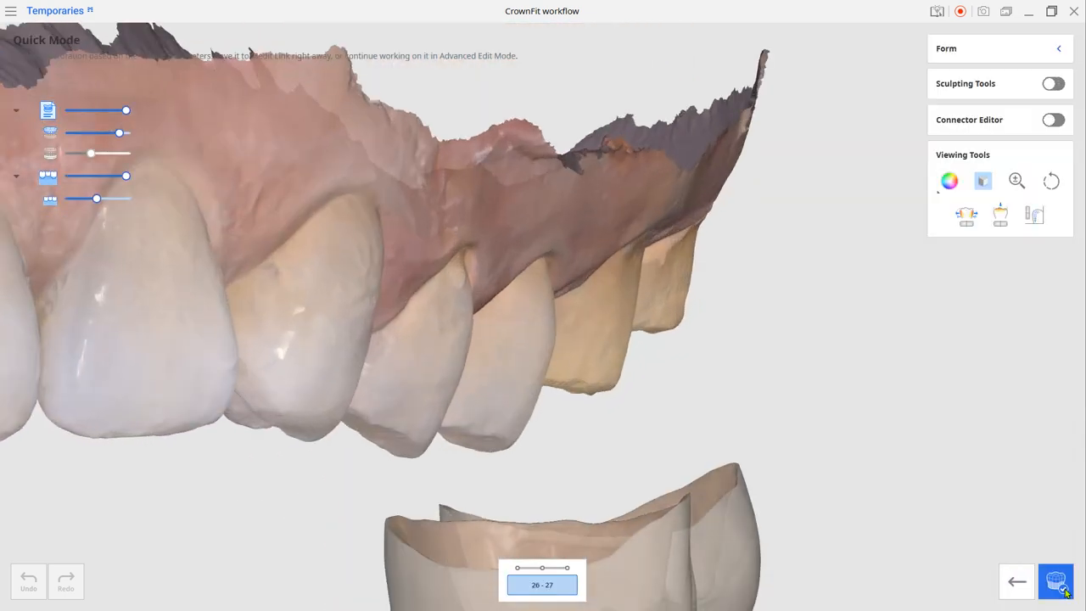
left_click(1055, 580)
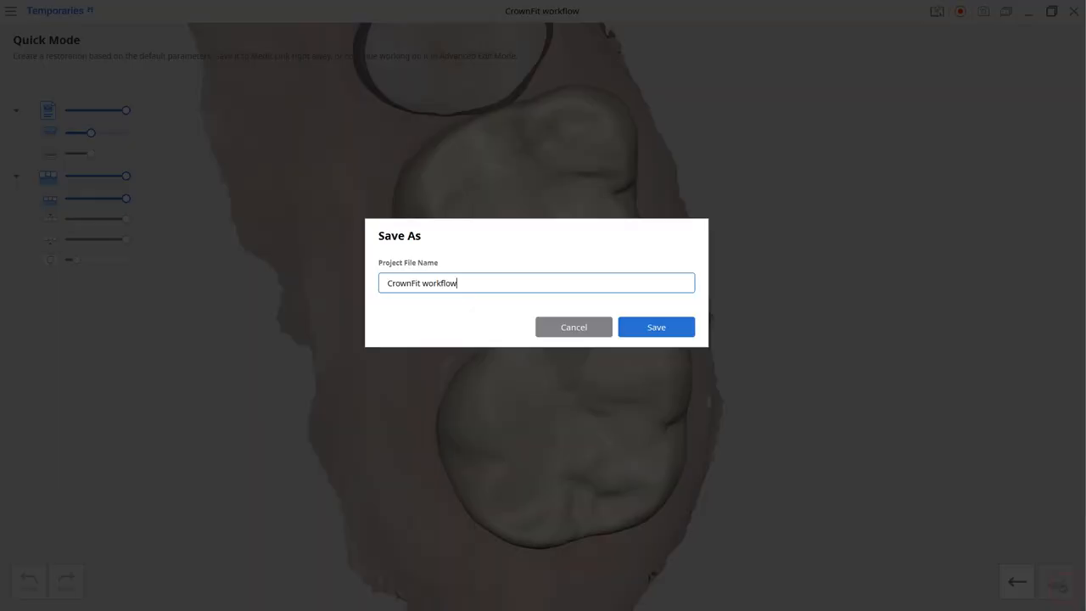
left_click(655, 326)
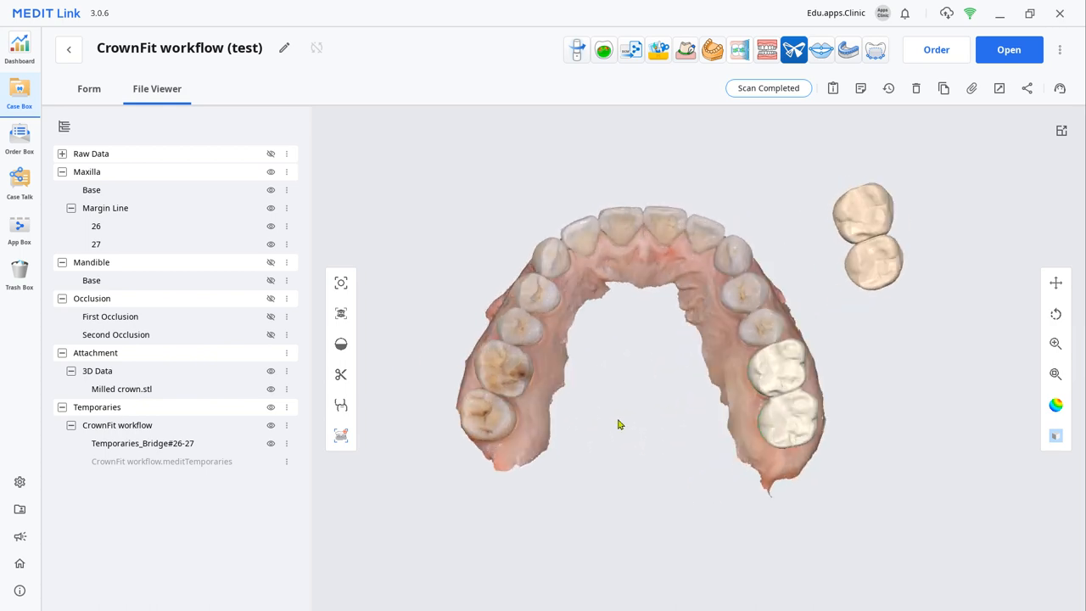
mouse_move(604, 49)
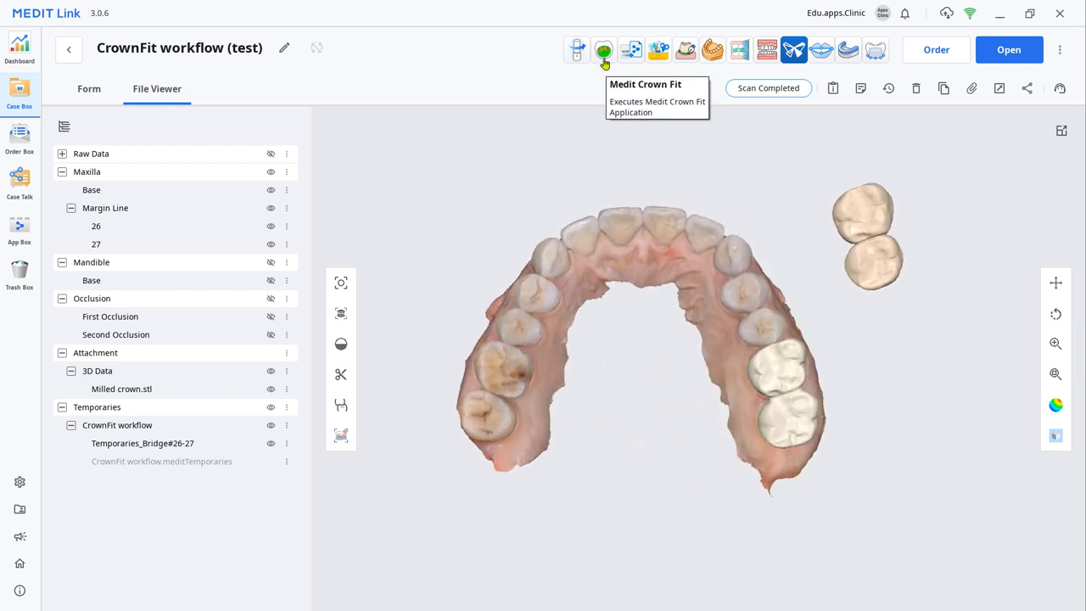
Step: Assign the temporary bridge as CAD data and the milled crown as milled prosthesis, then confirm
left_click(605, 49)
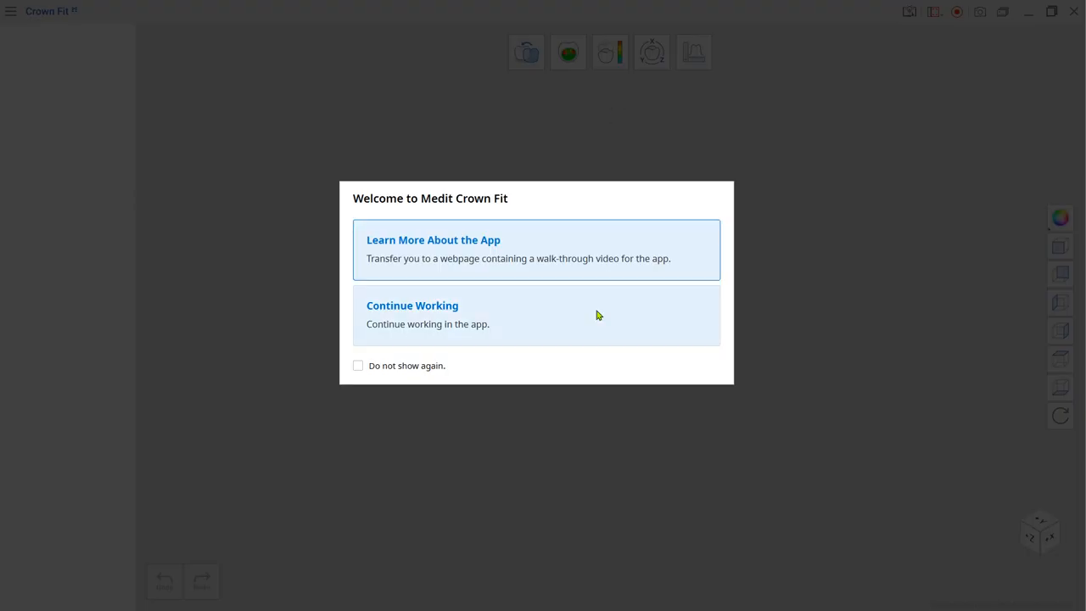
left_click(411, 306)
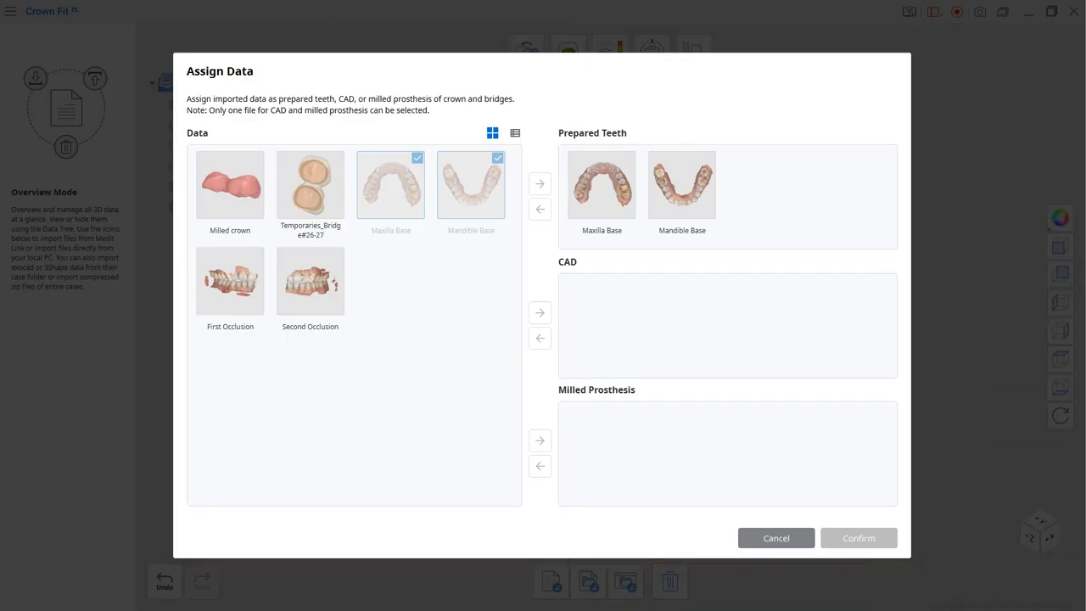
right_click(309, 184)
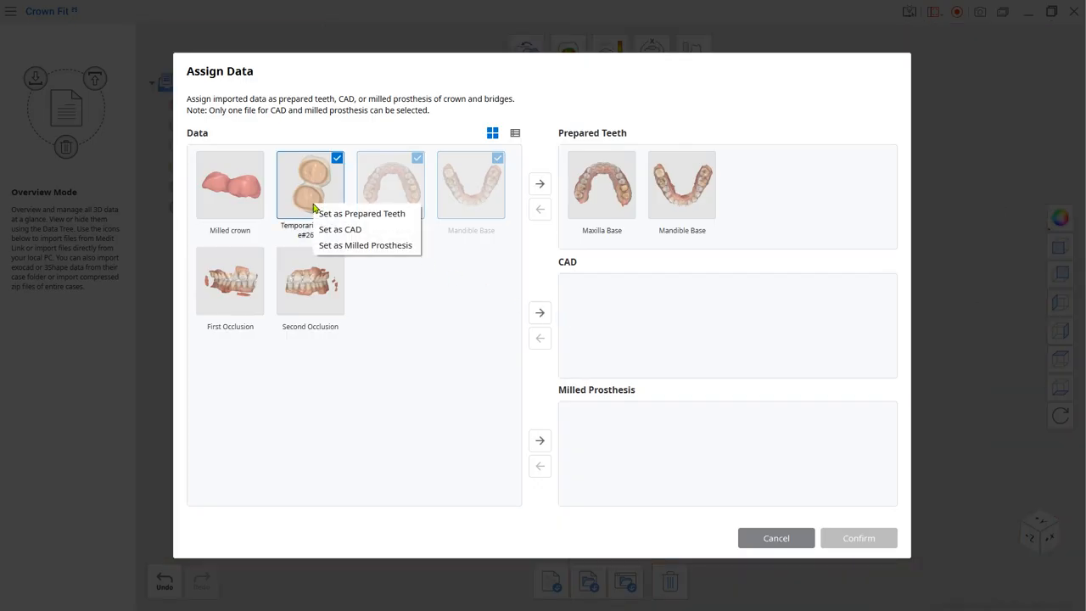
left_click(340, 229)
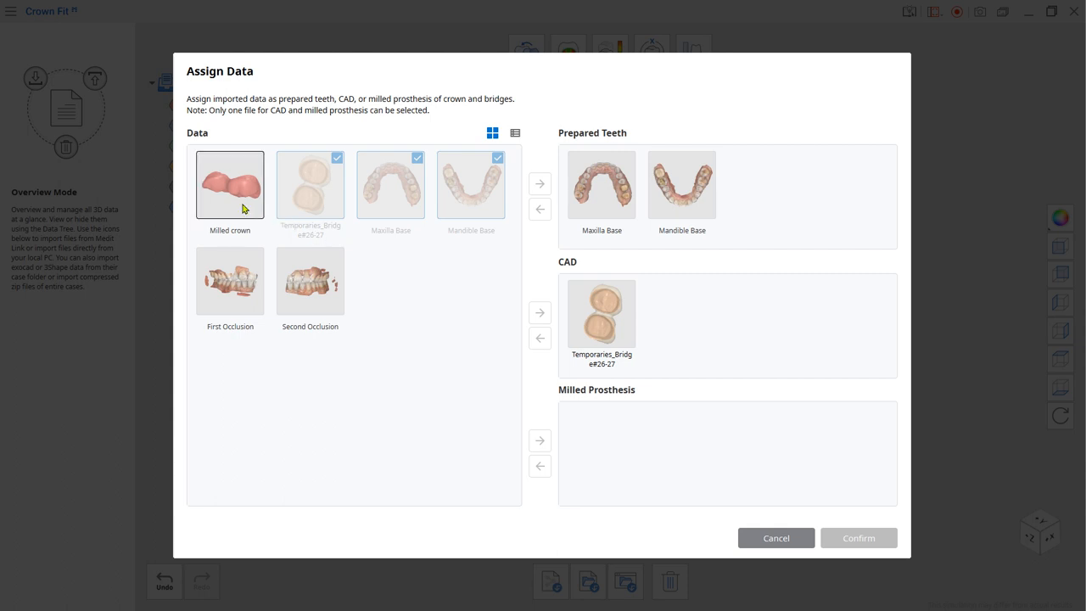
left_click(540, 442)
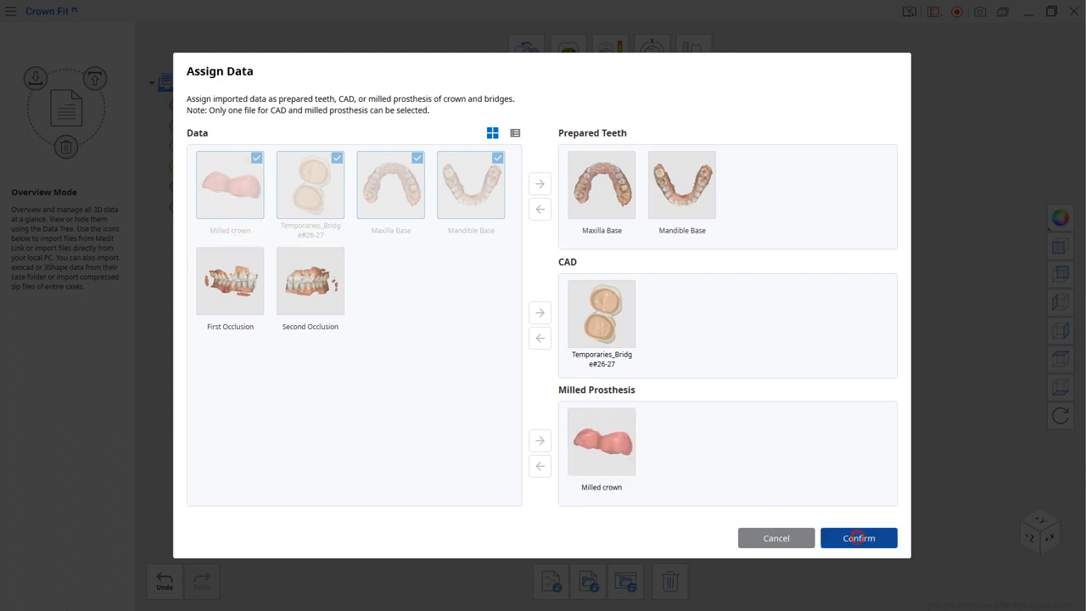
left_click(859, 536)
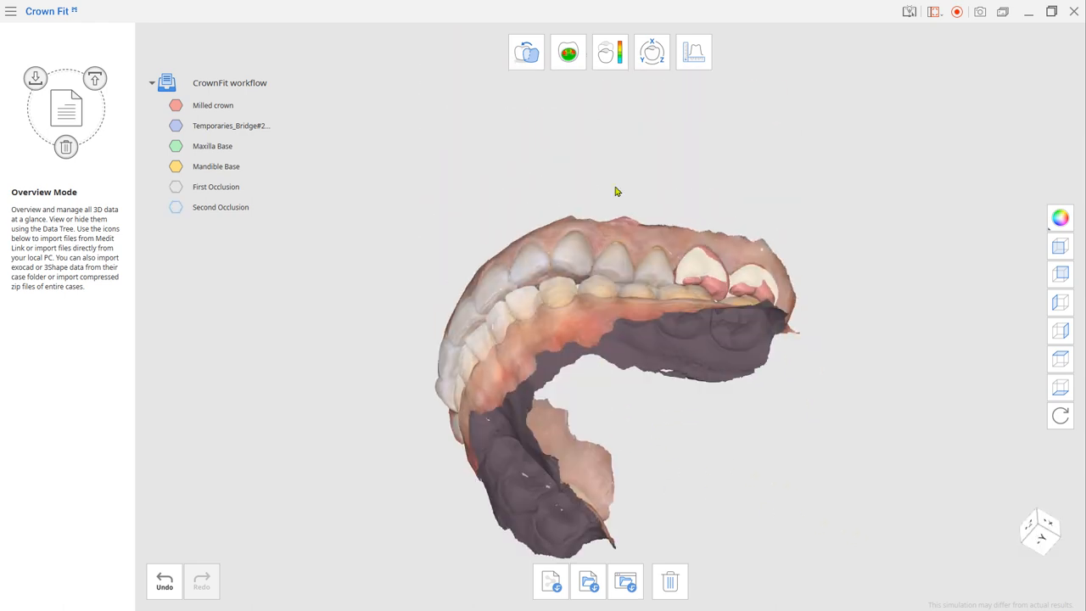
Step: Align the milled crown with the CAD bridge onto the prepared teeth using the selected area
left_click_drag(618, 190, 618, 273)
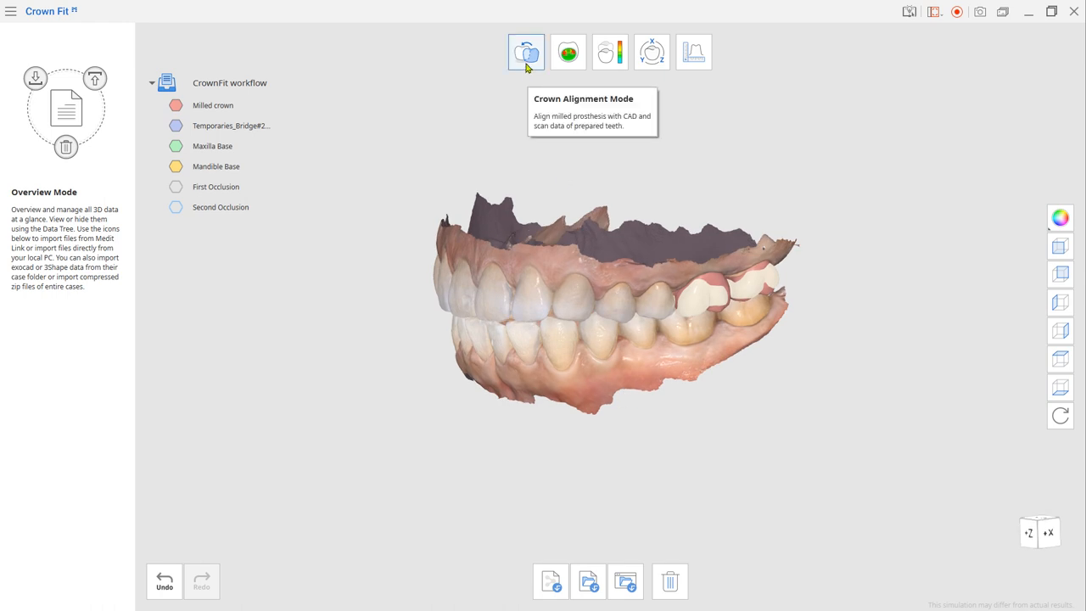
left_click(526, 51)
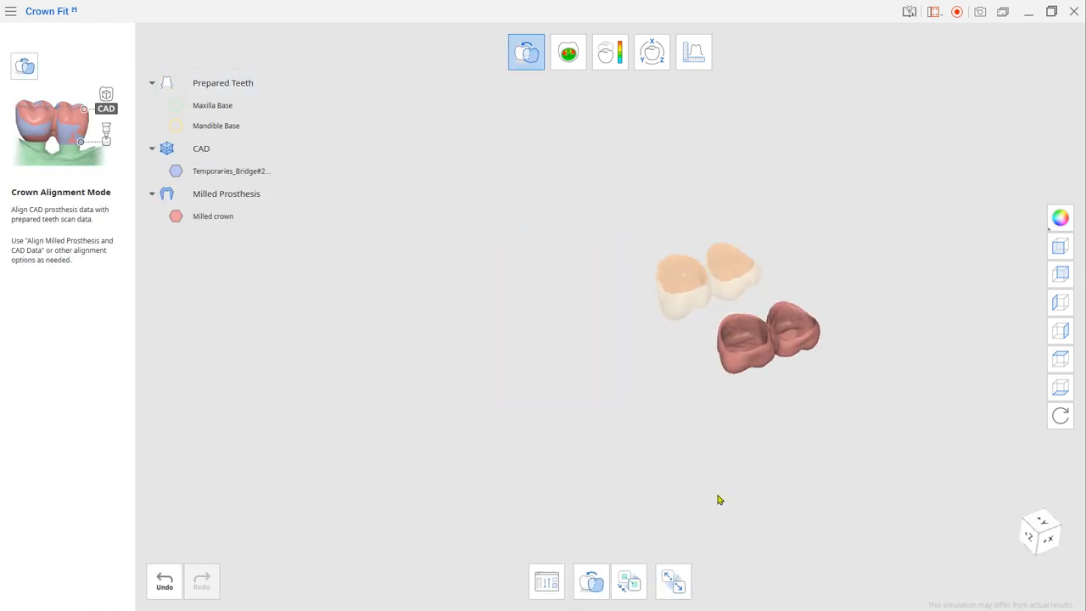
left_click(628, 580)
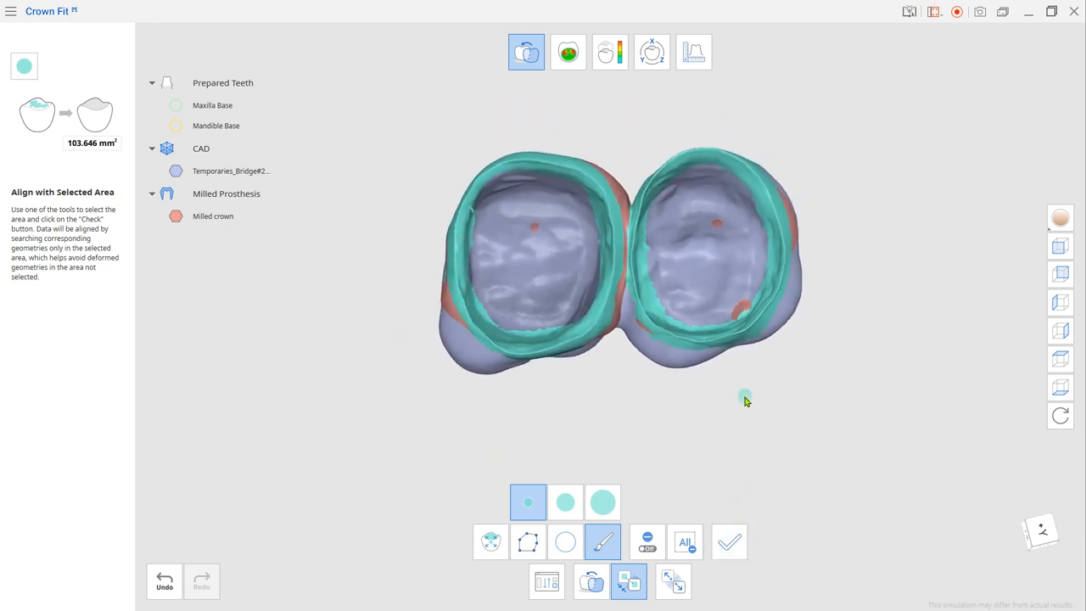
left_click(628, 581)
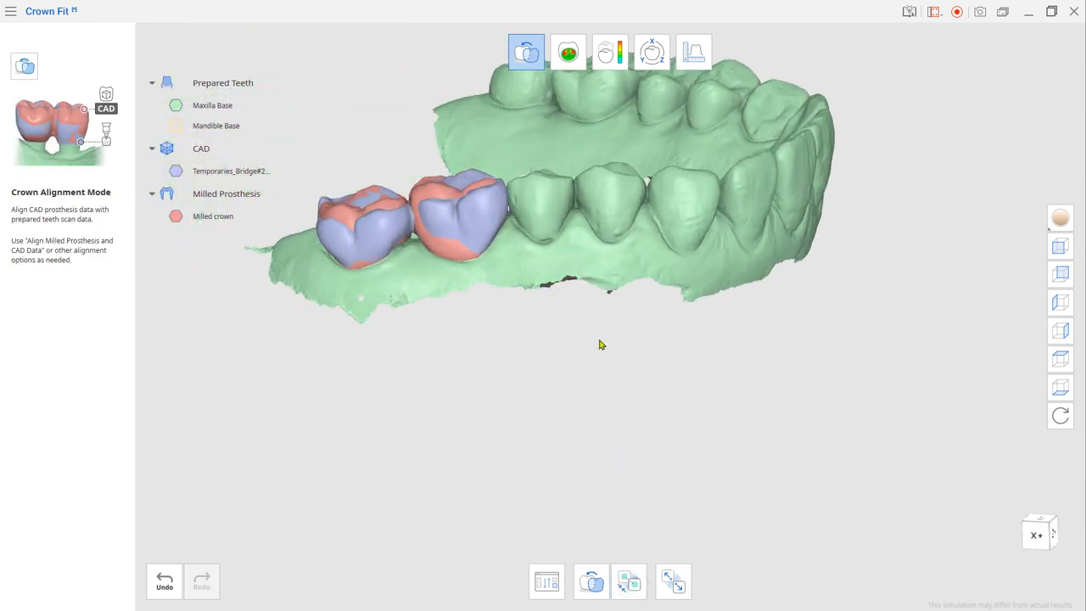
left_click_drag(598, 343, 713, 380)
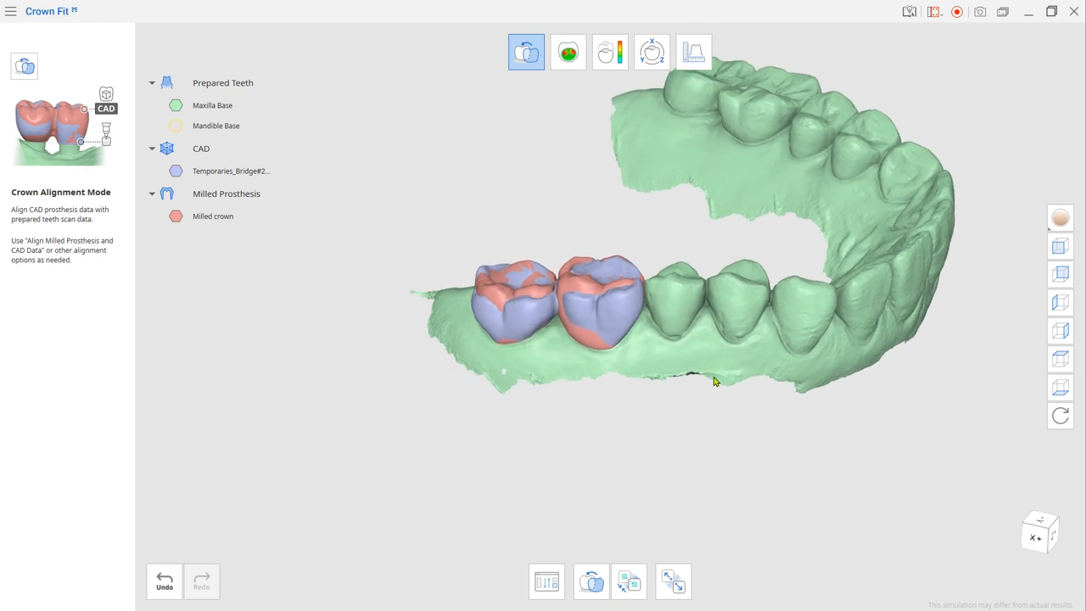
mouse_move(568, 51)
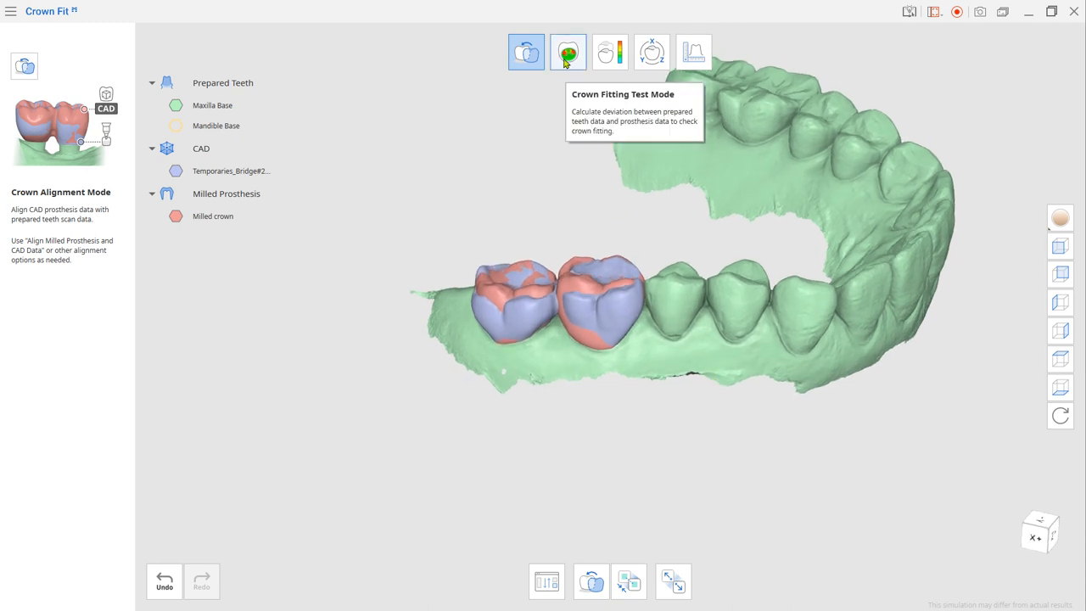
Step: Show the internal-fit deviation colour map and measure the deviation at the red spot
left_click(568, 51)
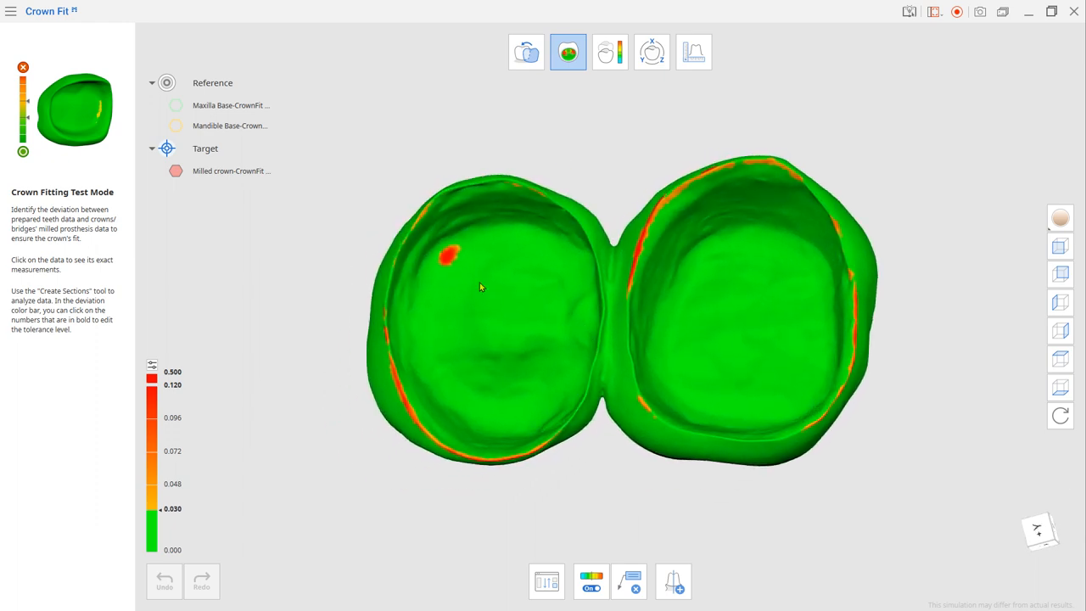
left_click(445, 256)
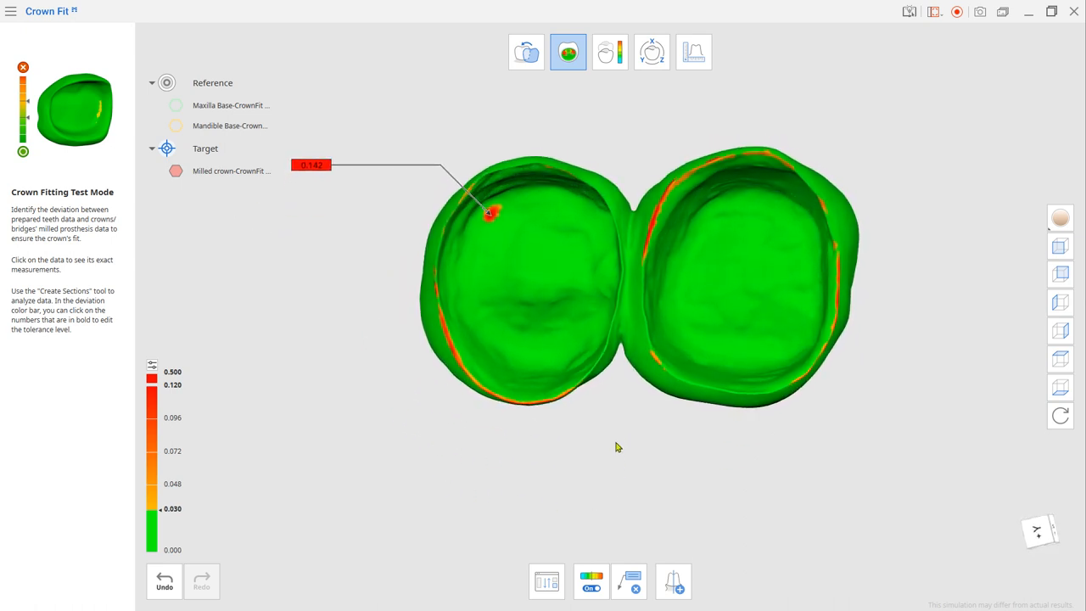
left_click_drag(617, 448, 697, 407)
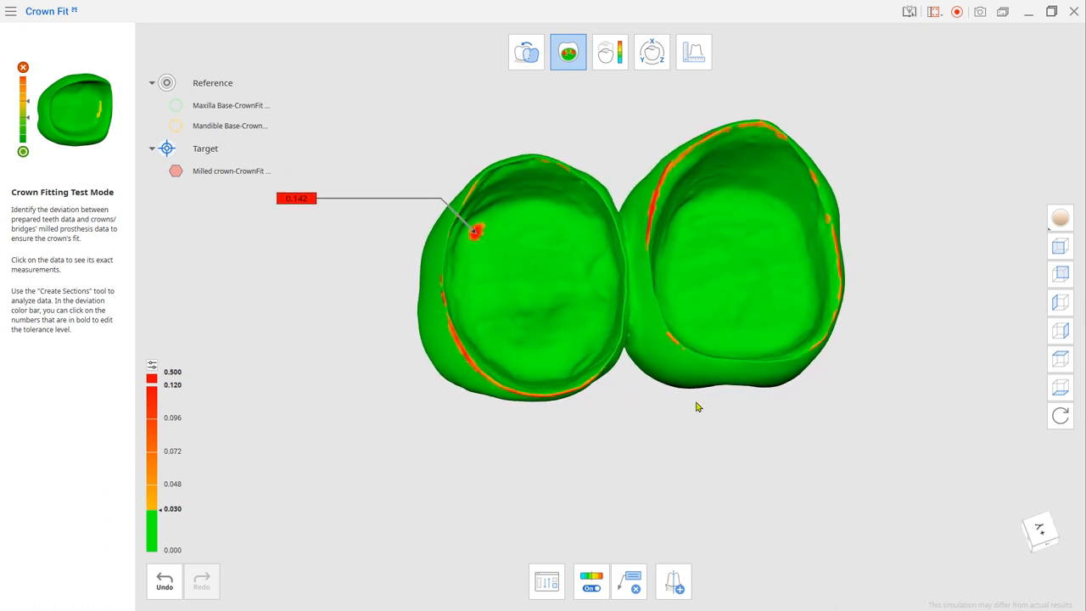